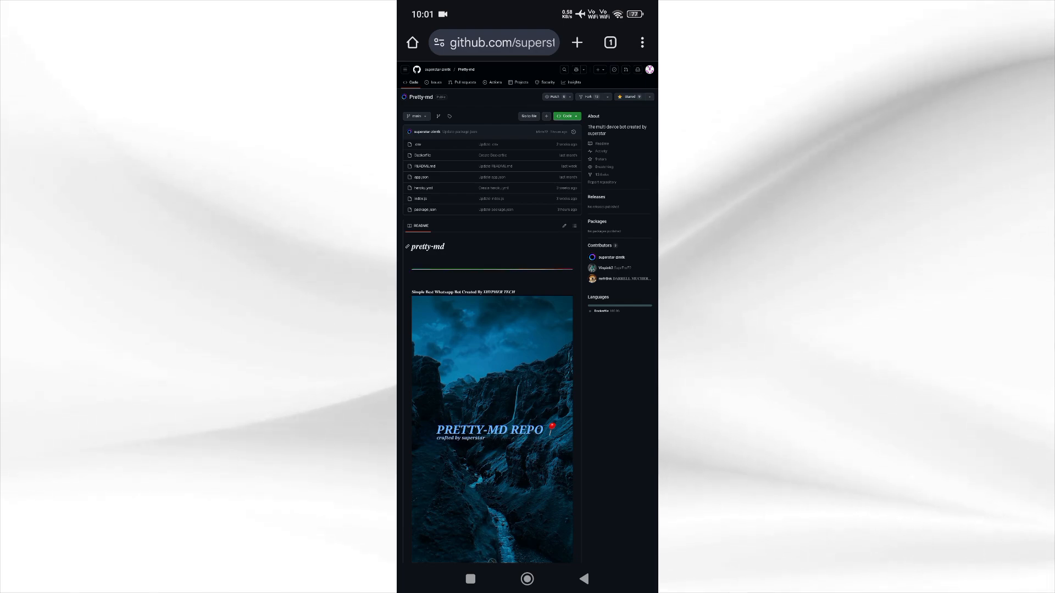
Scroll through the Pretty-md repository page on GitHub before moving to Railway
scroll("down", 3)
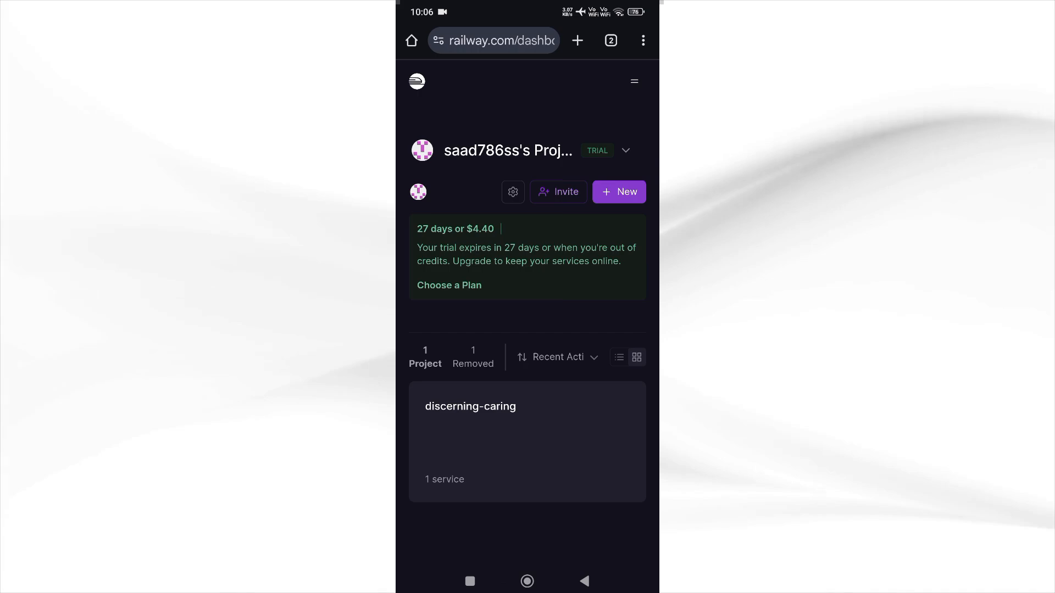
Start a new Railway project deploying the Pretty-md GitHub repository
left_click(618, 192)
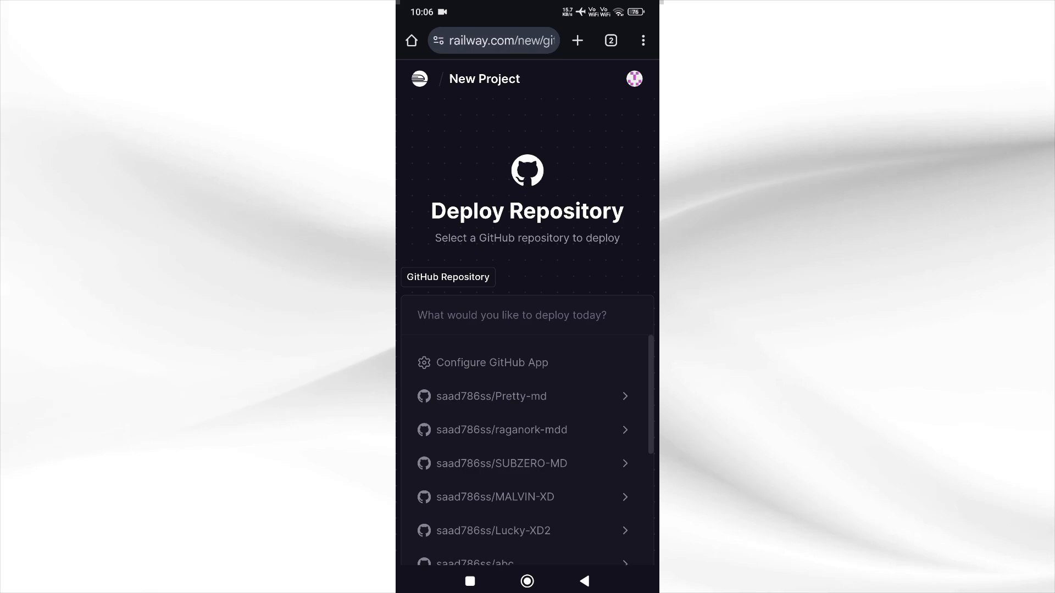
left_click(492, 396)
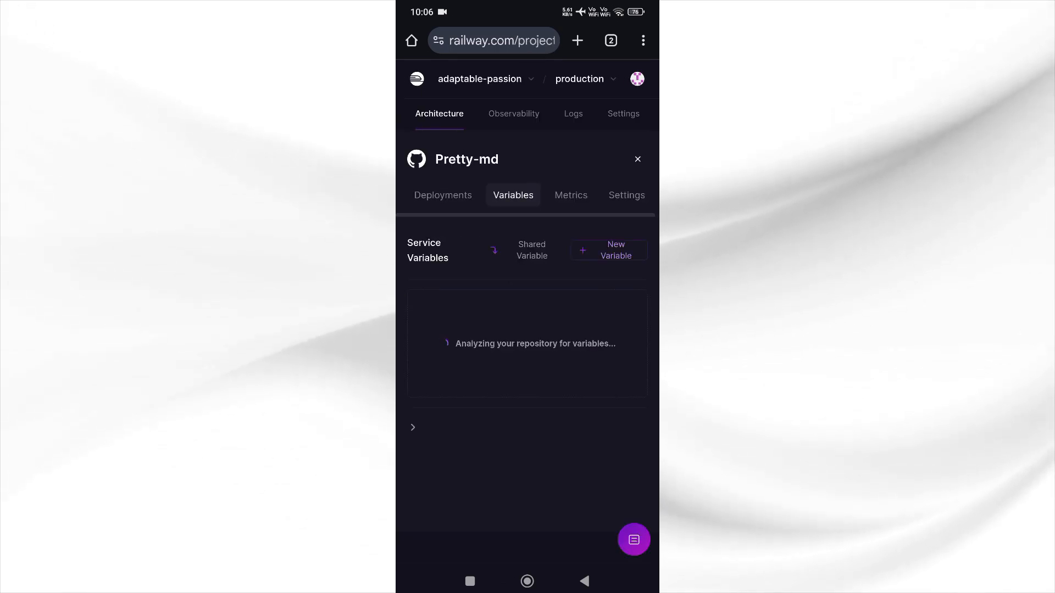
Add a new service variable named SESSION_ID to the Pretty-md service
left_click(608, 251)
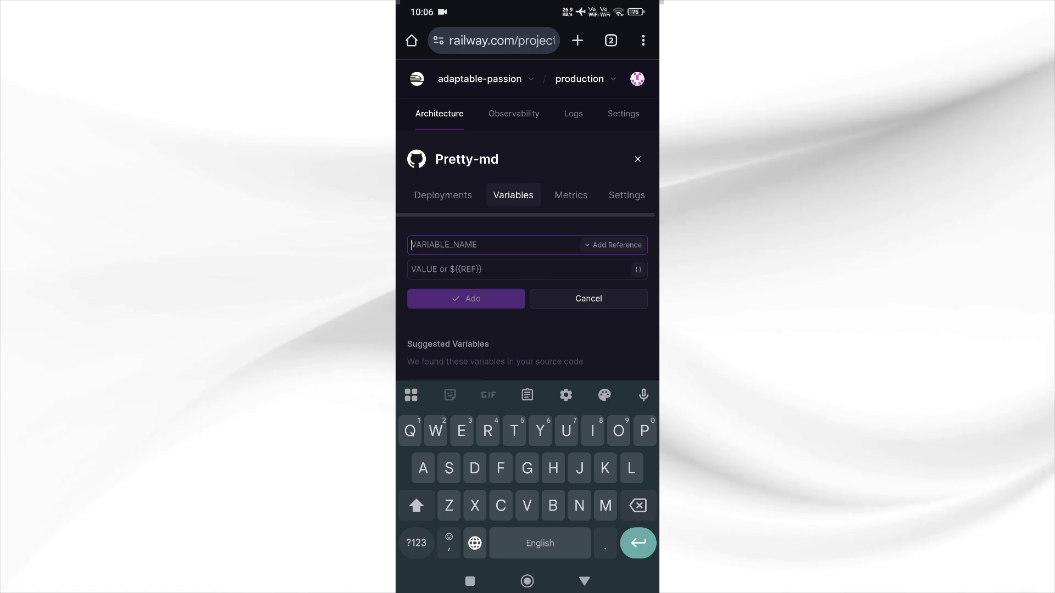
type("SESSION")
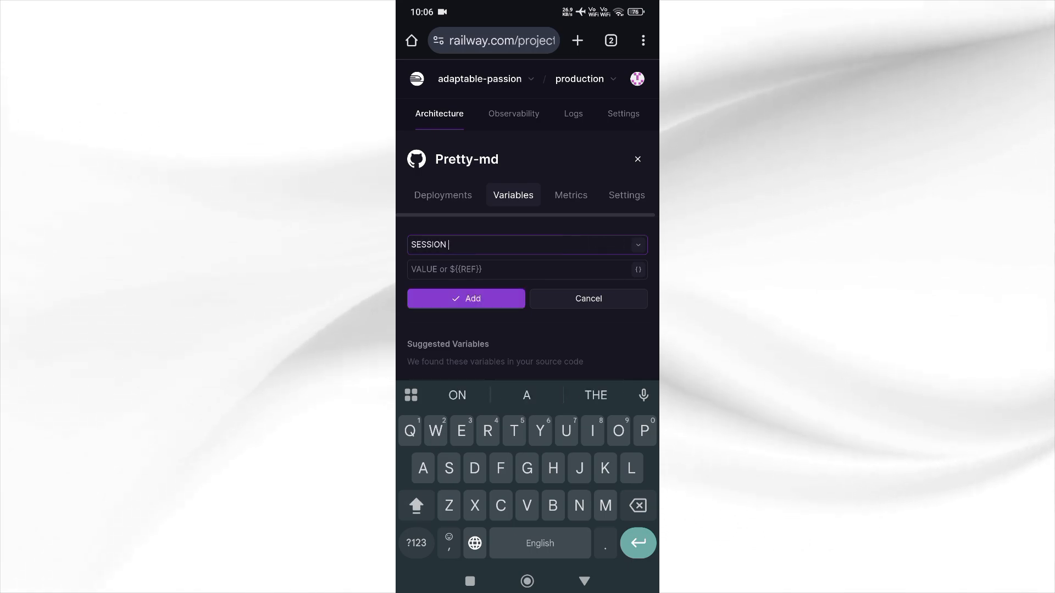
type("_")
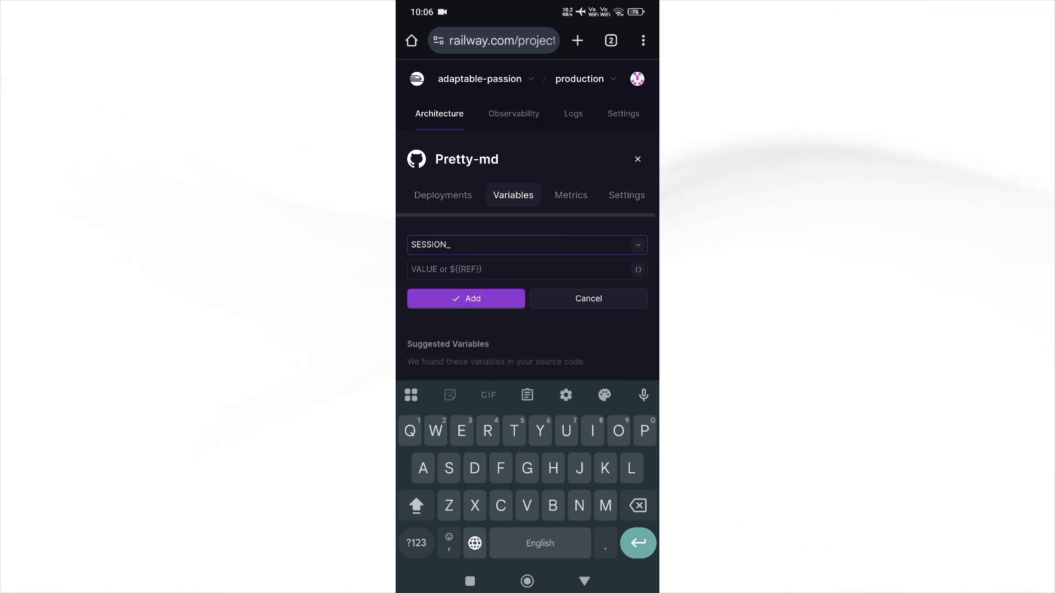
type("ID")
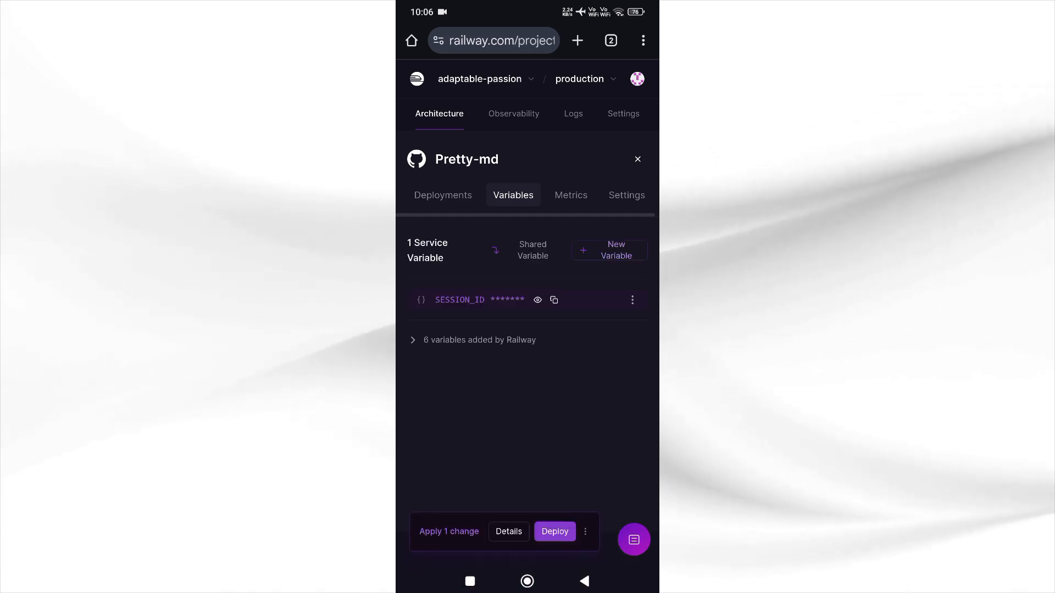
Deploy the pending SESSION_ID change so the Pretty-md bot runs and replies with its menu
left_click(554, 531)
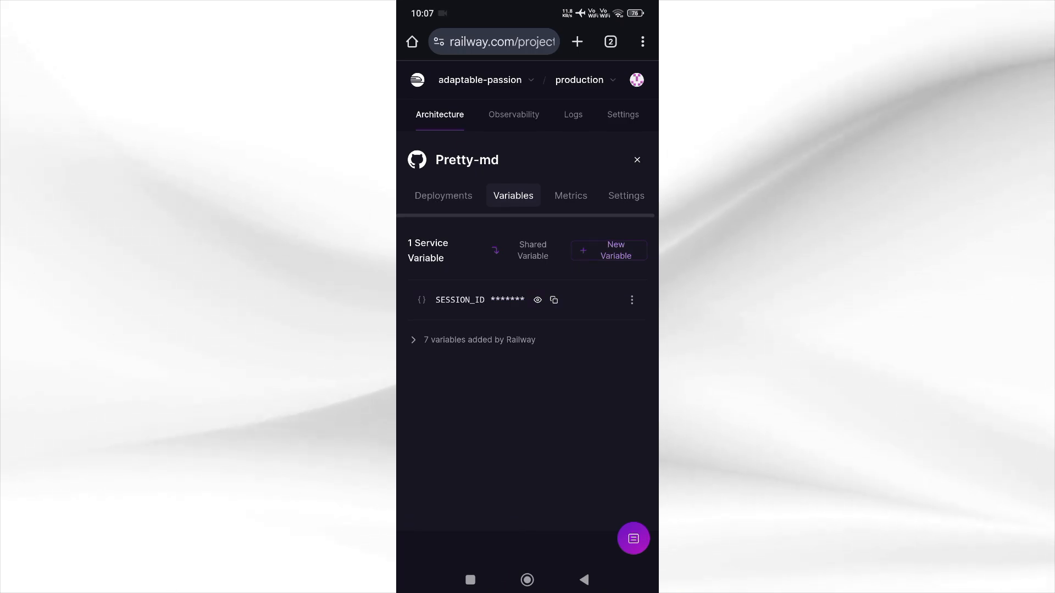
left_click(443, 195)
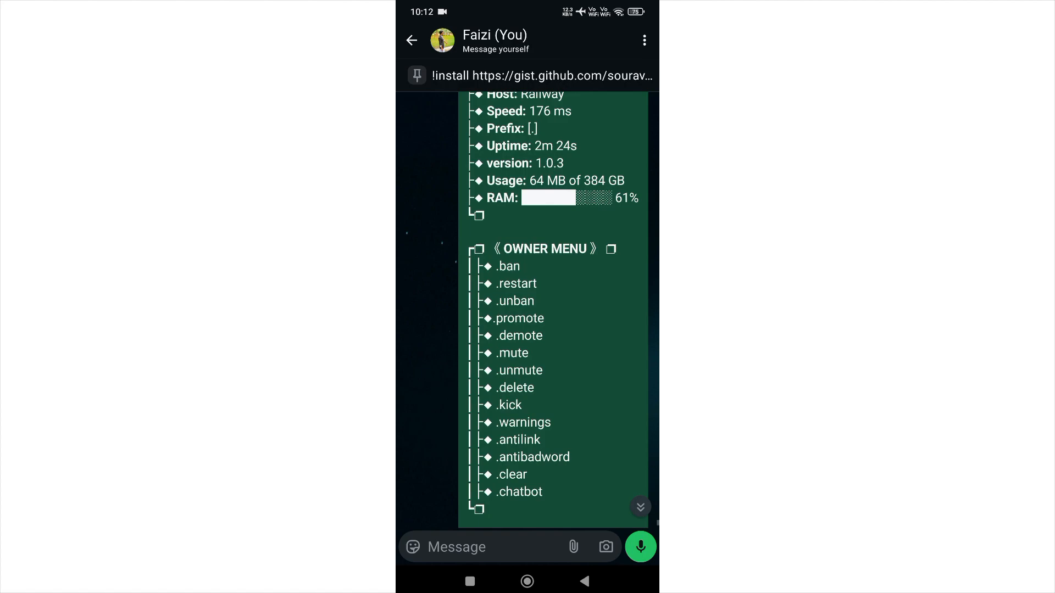
scroll("down", 3)
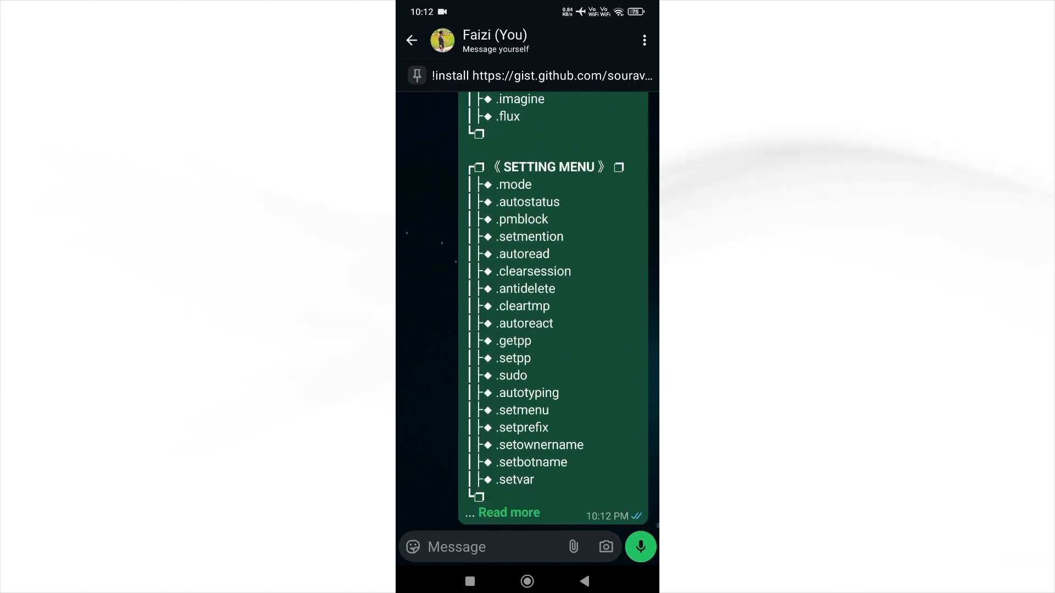
scroll("up", 3)
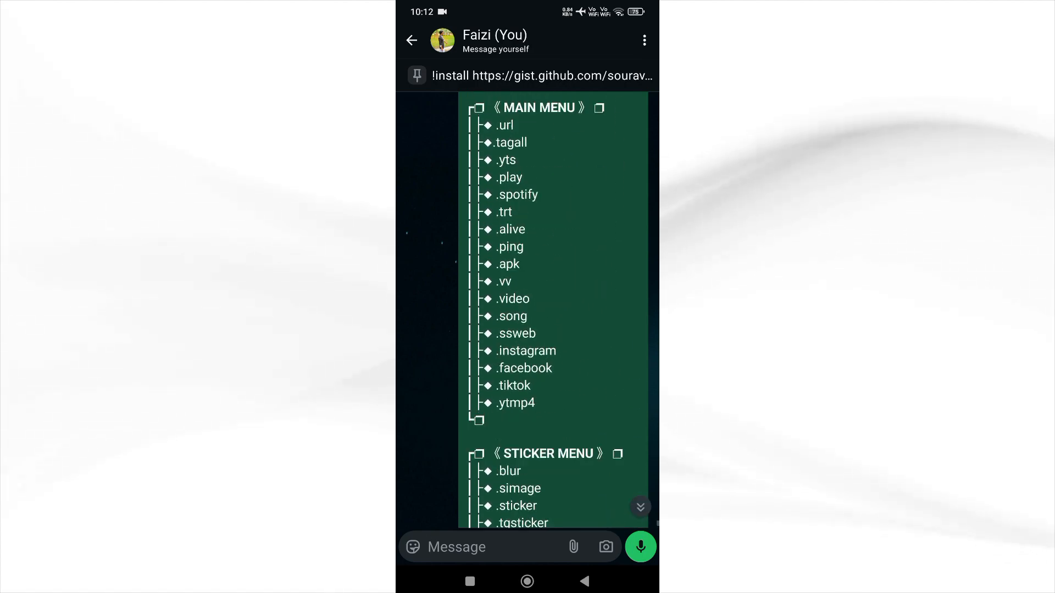